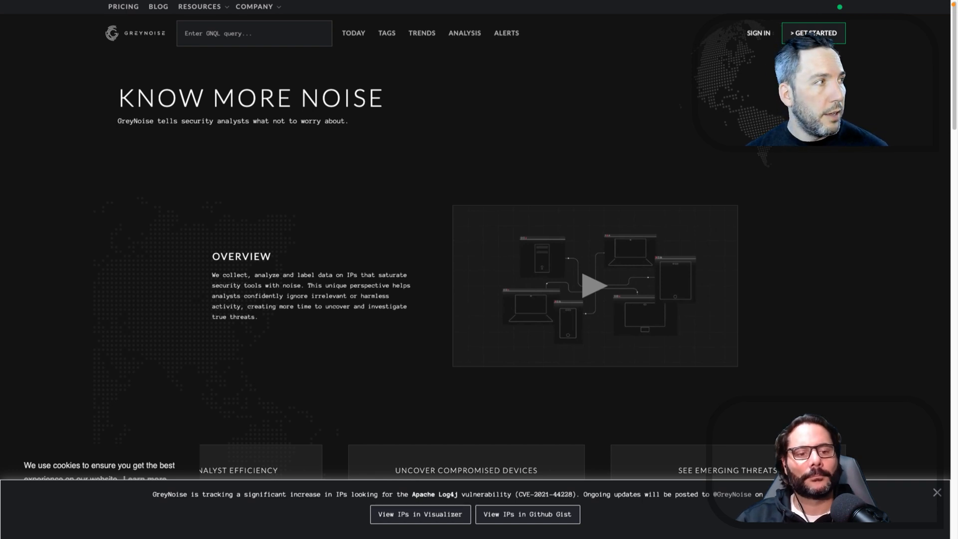
# Leave the GreyNoise homepage and switch to the Graylog sign-in page.
pyautogui.click(255, 33)
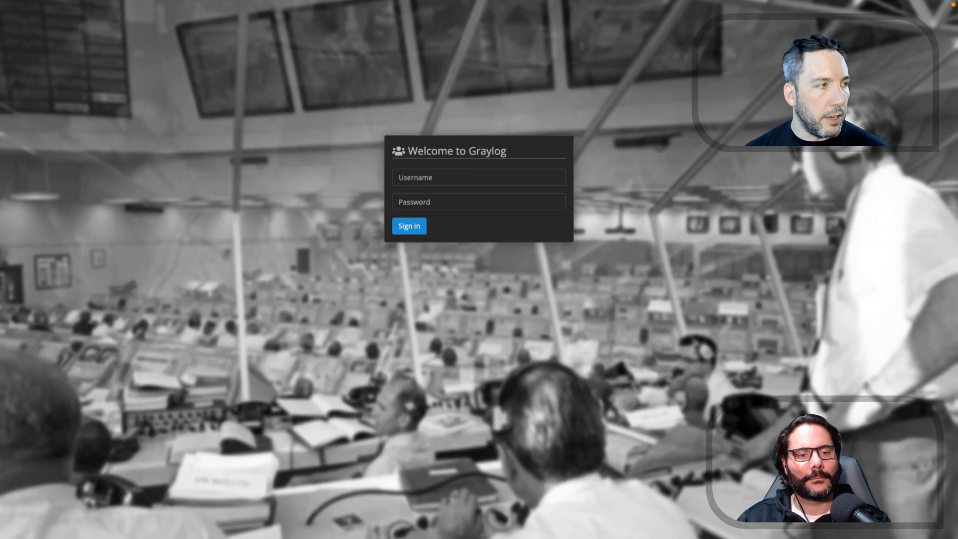
# Sign in to Graylog as user 'bigabe' and reach the stream's message search page.
pyautogui.click(478, 177)
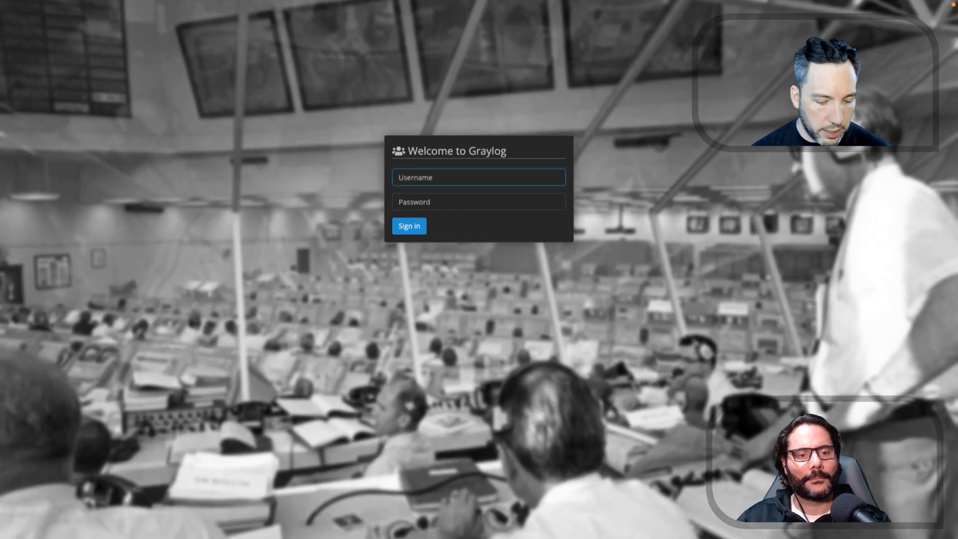
pyautogui.write('bigabe')
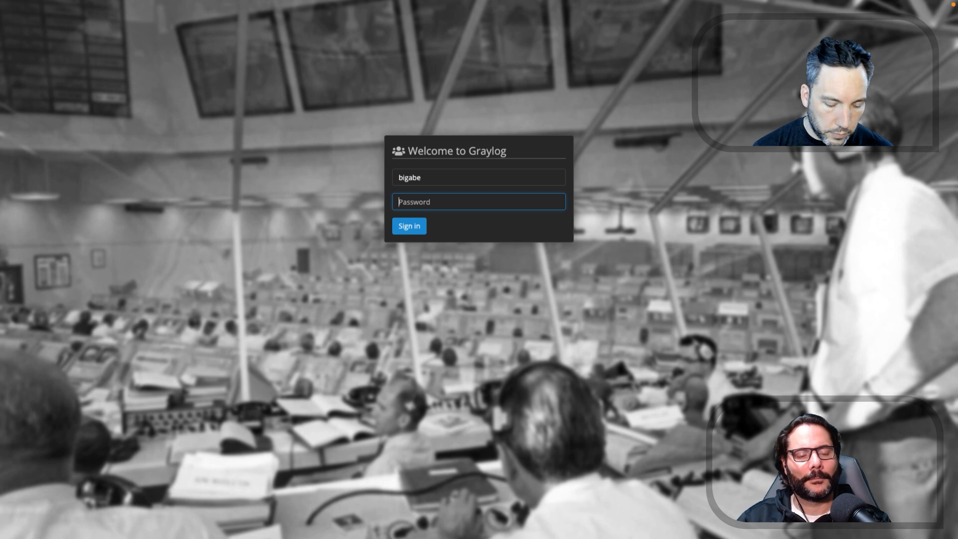
pyautogui.click(409, 225)
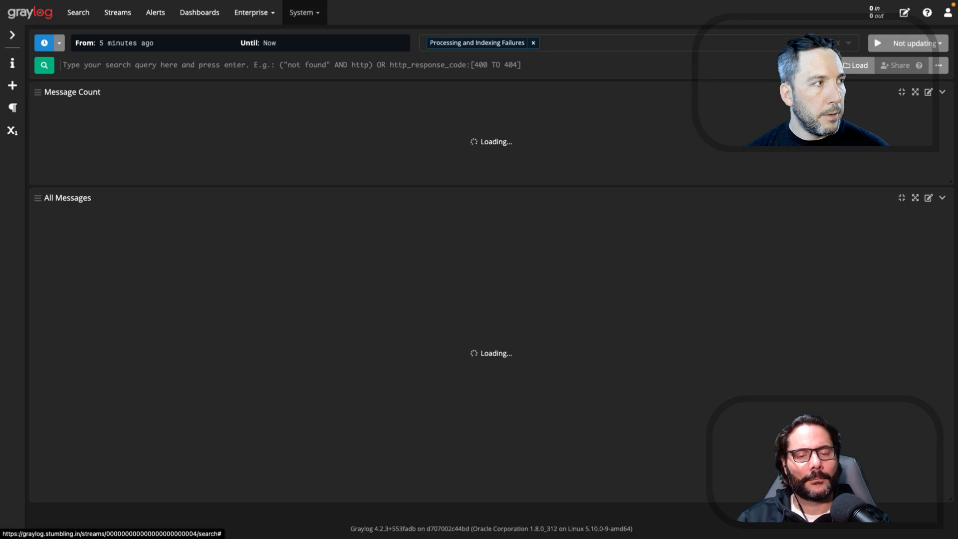
# Go to System > Pipelines to reach the Intel - Log4J Traffic rule.
pyautogui.click(307, 12)
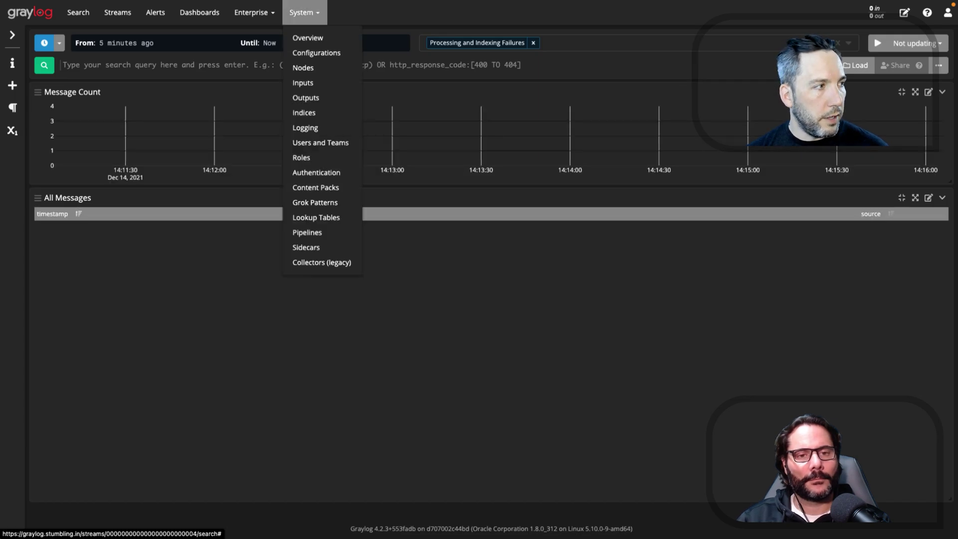
pyautogui.moveTo(307, 232)
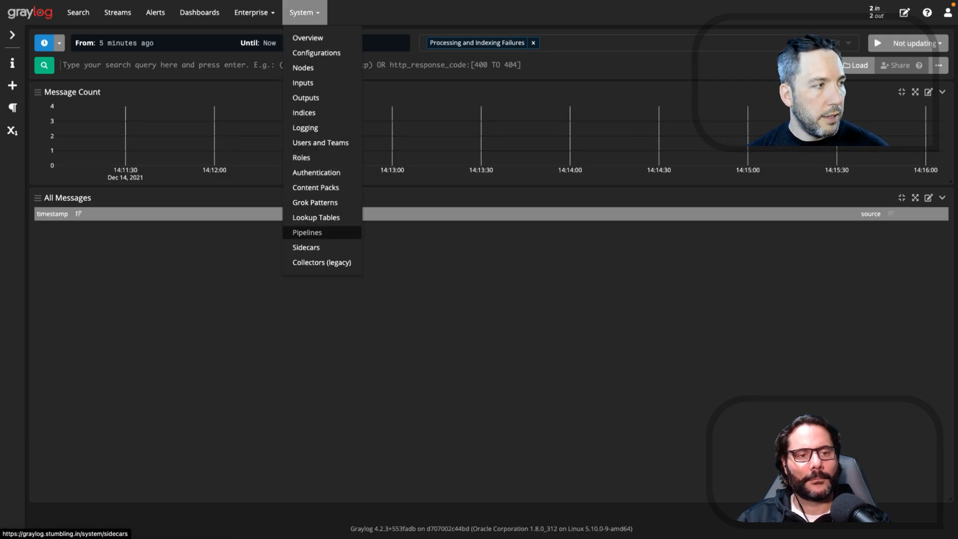
pyautogui.click(307, 231)
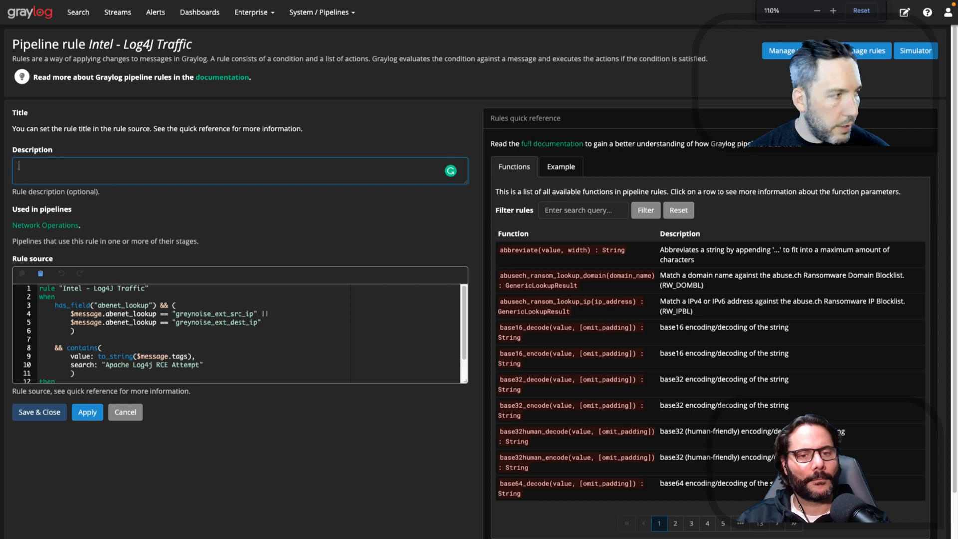
pyautogui.click(832, 10)
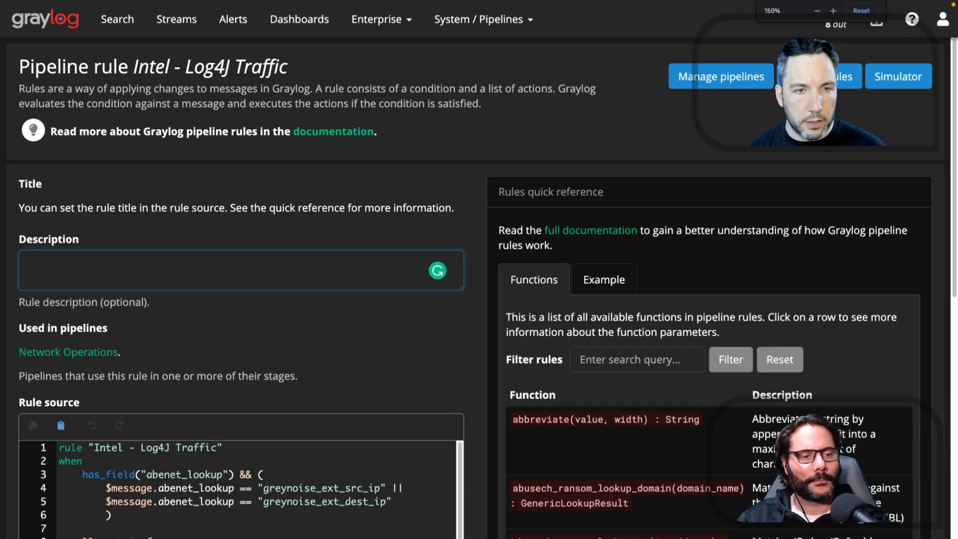
pyautogui.scroll(-3)
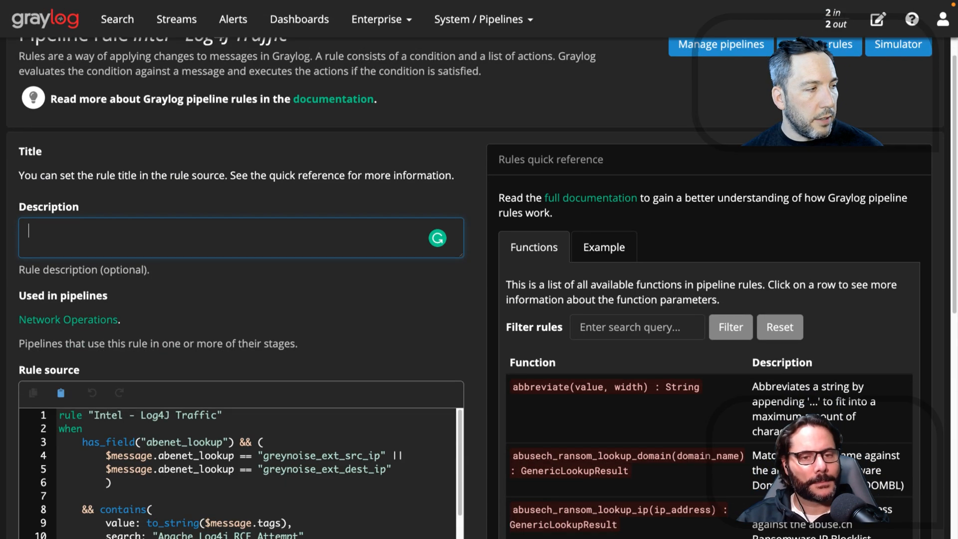
pyautogui.scroll(-3)
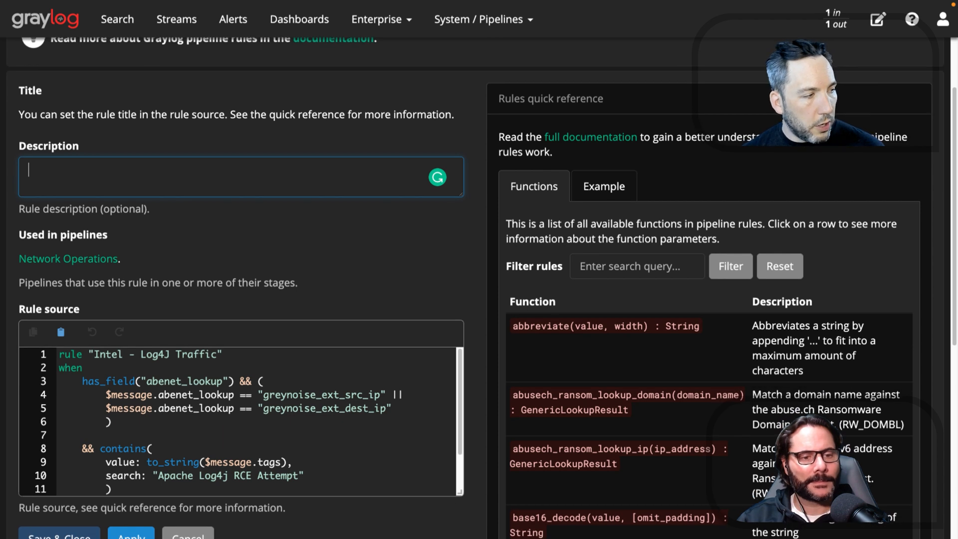
pyautogui.moveTo(107, 394); pyautogui.dragTo(111, 421)
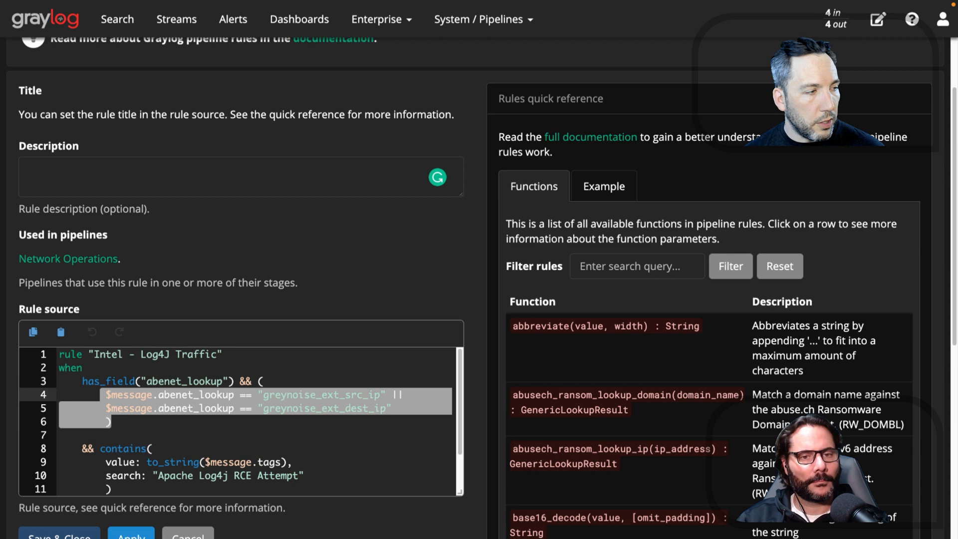
pyautogui.scroll(-3)
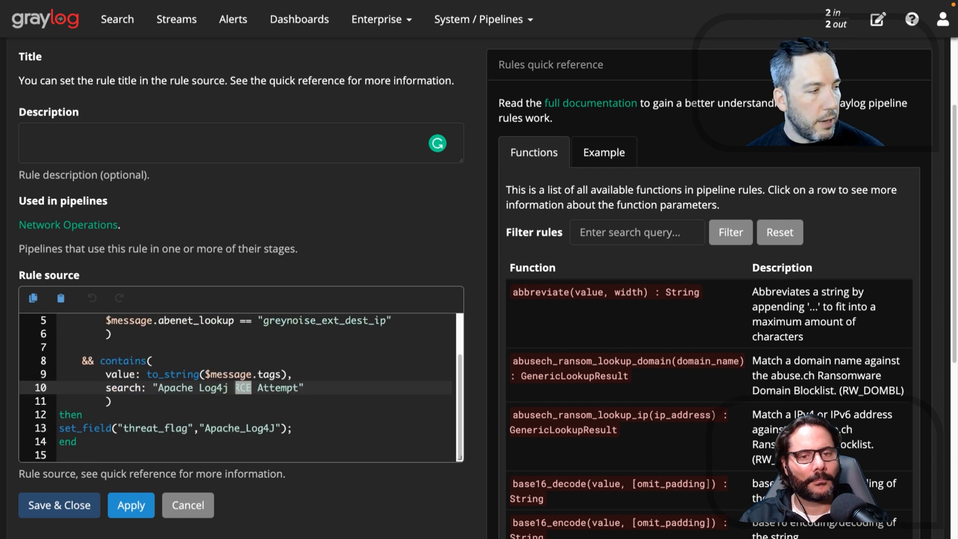
pyautogui.scroll(-3)
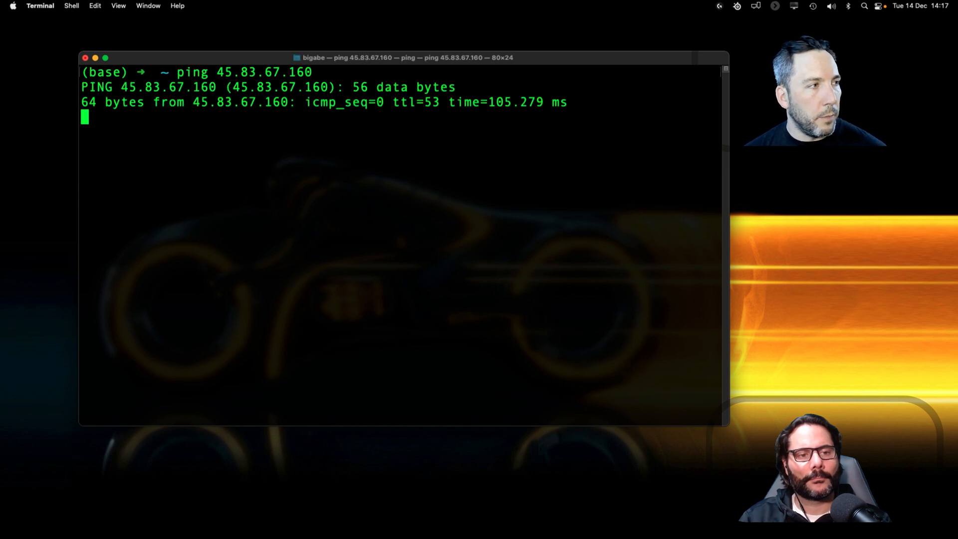
# Stop the terminal test ping with Ctrl+C before returning to the Graylog dashboard.
pyautogui.press('ctrl+c')
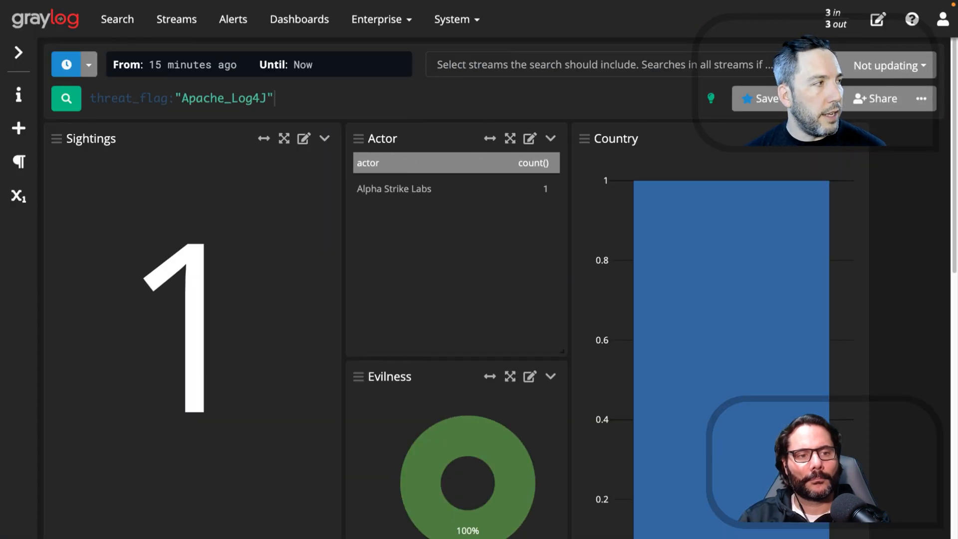
# Set the dashboard to refresh every 1 second and review the All Messages widget showing 2 sightings.
pyautogui.click(888, 66)
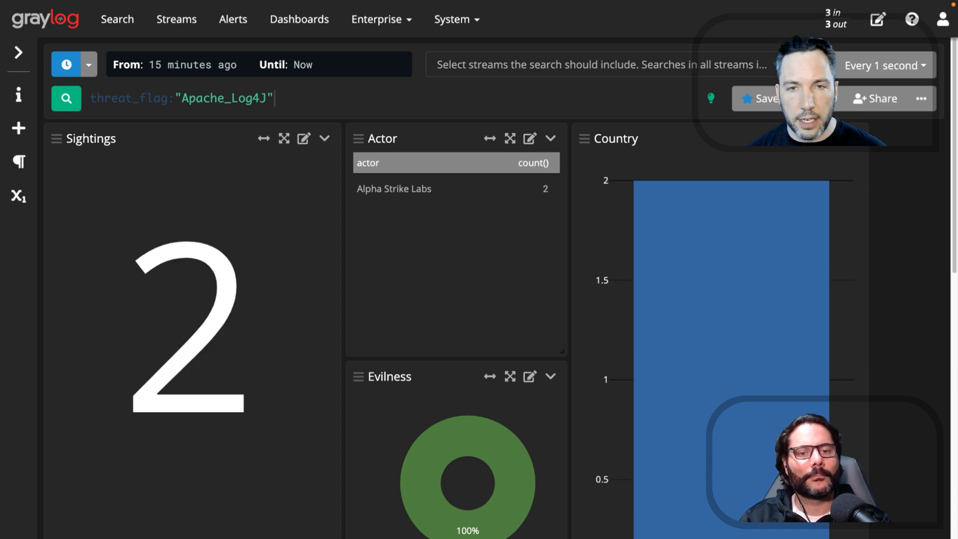
pyautogui.scroll(-3)
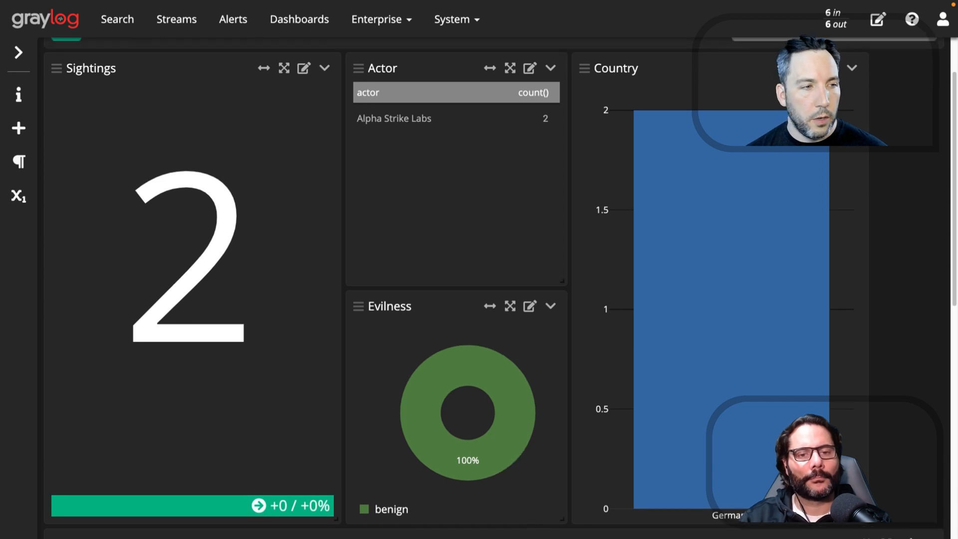
pyautogui.scroll(-3)
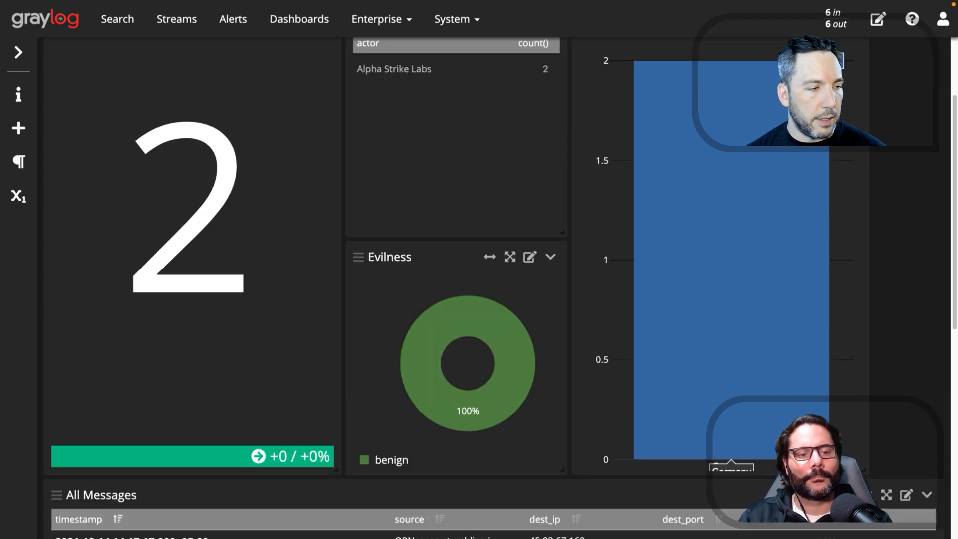
pyautogui.scroll(-3)
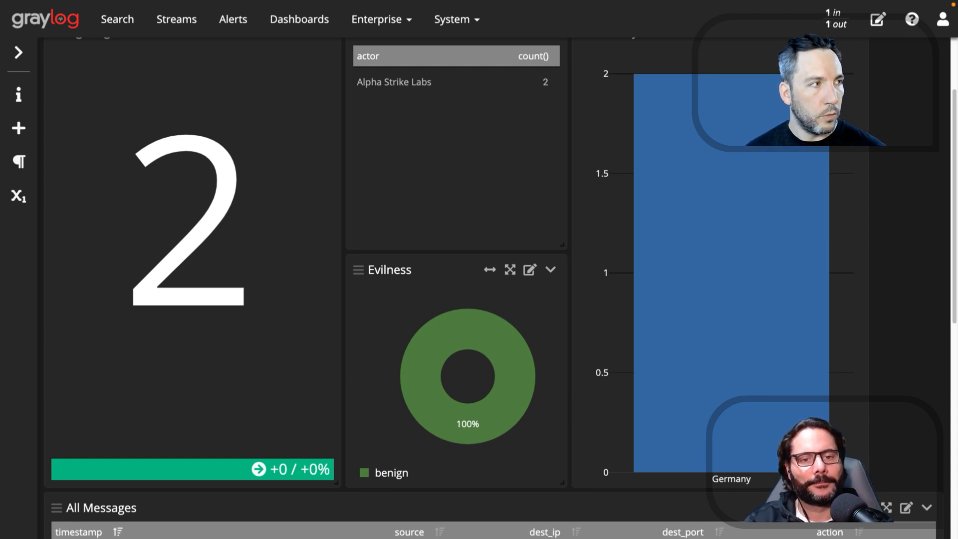
# Go to System > Lookup Tables and open the Enterprise IP Lookup table.
pyautogui.click(453, 18)
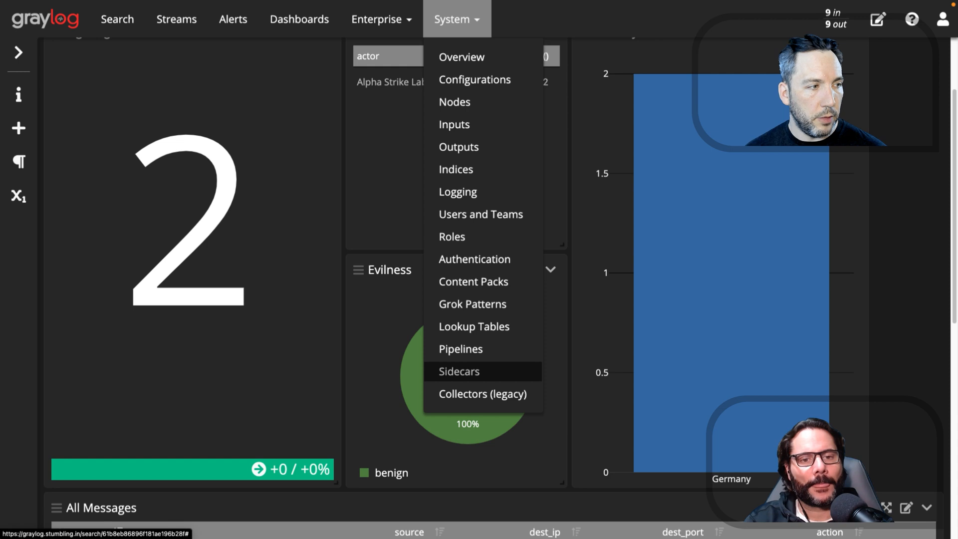
pyautogui.moveTo(461, 350)
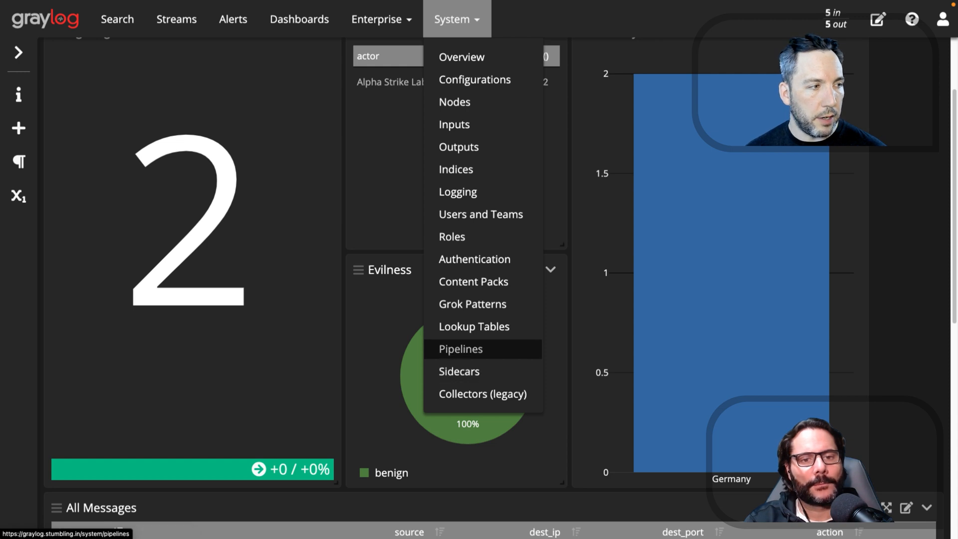
pyautogui.moveTo(473, 327)
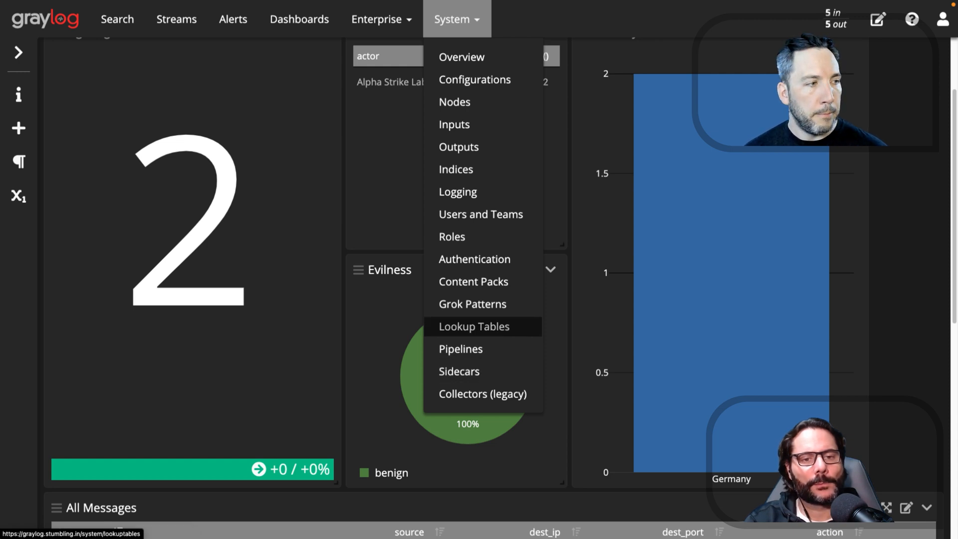
pyautogui.click(473, 326)
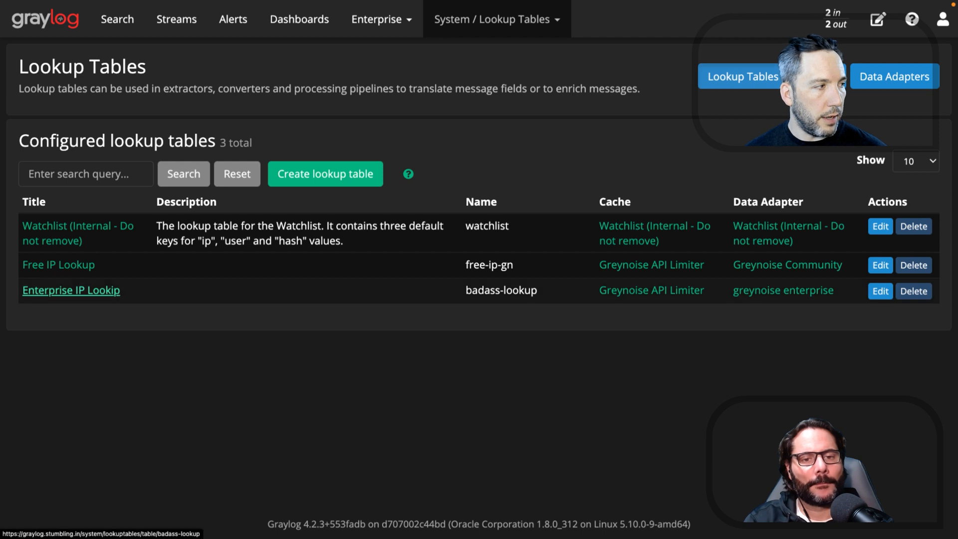
pyautogui.click(71, 290)
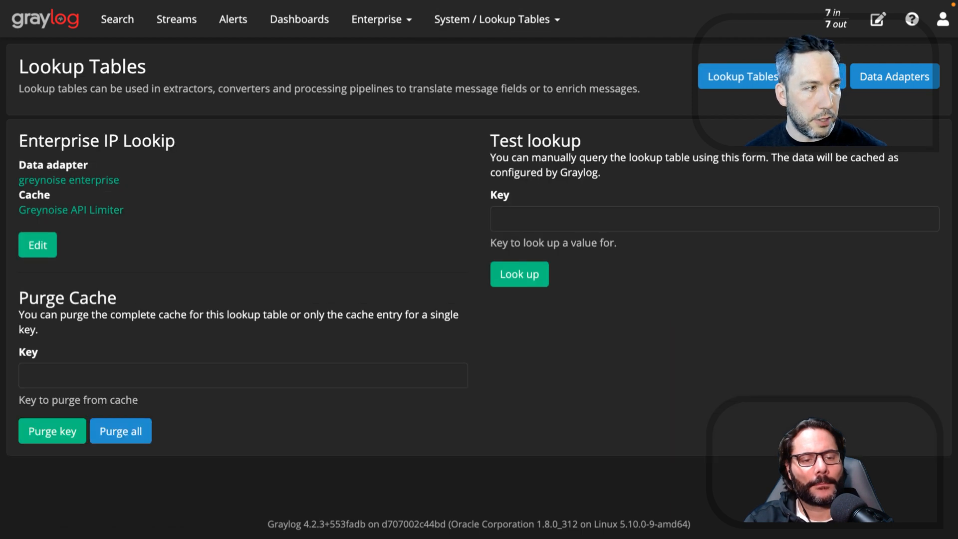
# Test the lookup on 45.83.67.160, returning Germany, Hamburg, benign, actor Alpha Strike Labs.
pyautogui.write('45.83.67.160')
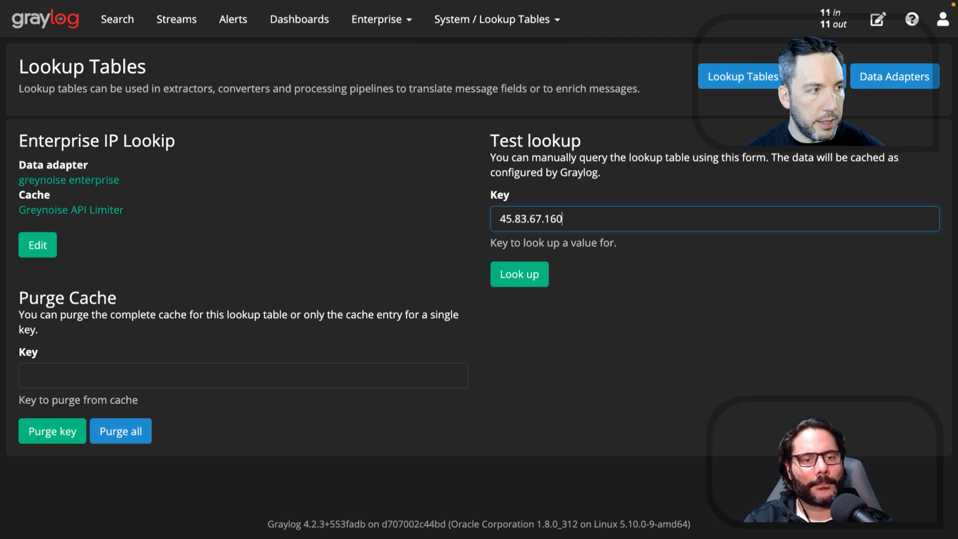
pyautogui.click(516, 274)
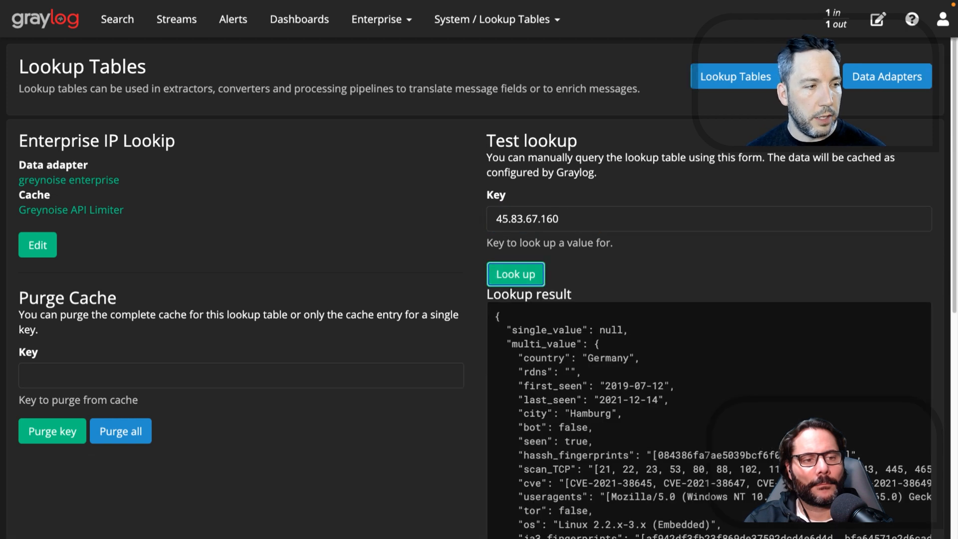
pyautogui.scroll(-3)
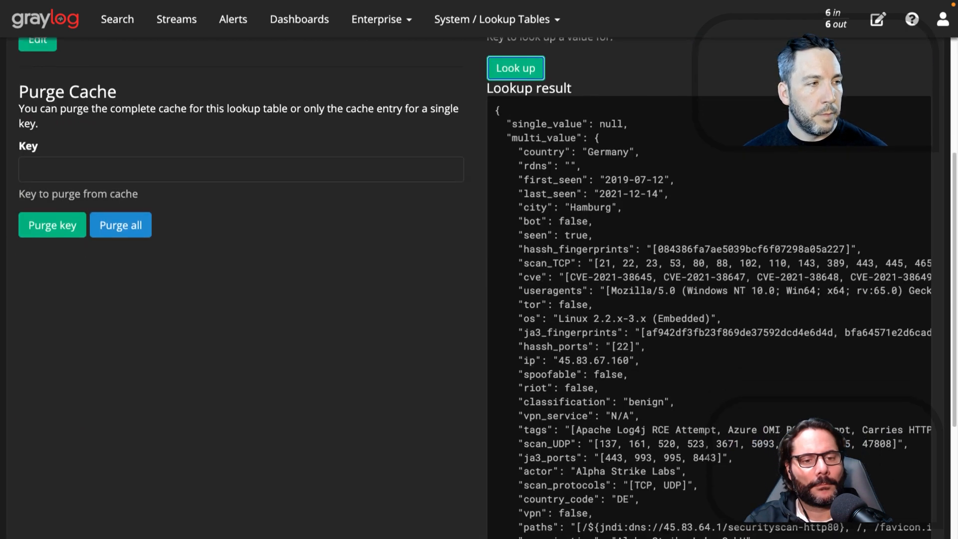
pyautogui.scroll(-3)
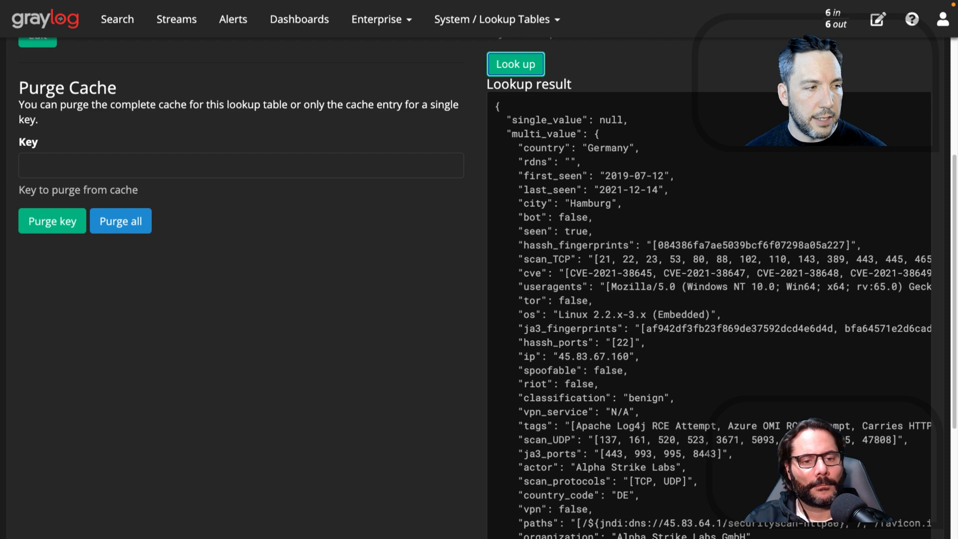
pyautogui.scroll(-3)
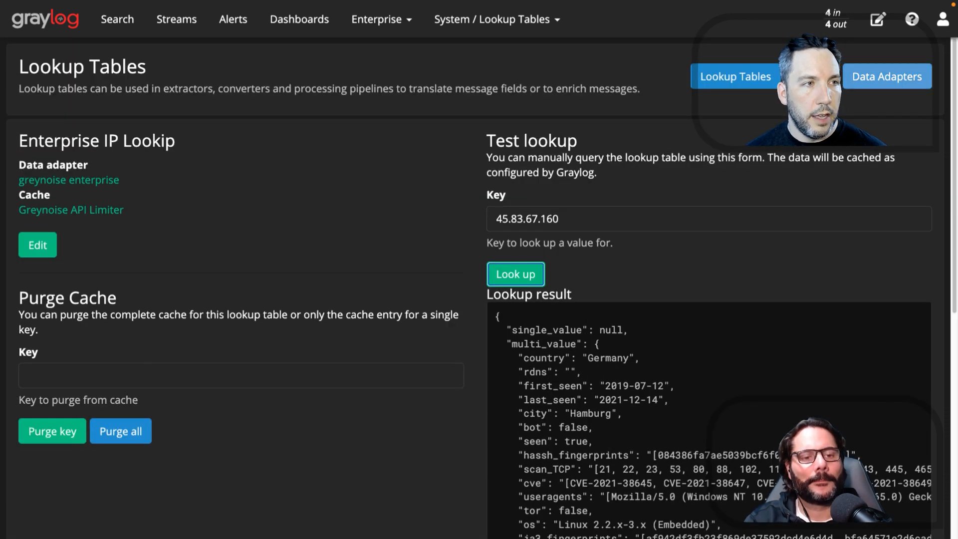
# Start a new data adapter of type GreyNoise Full IP Lookup [Enterprise].
pyautogui.click(886, 76)
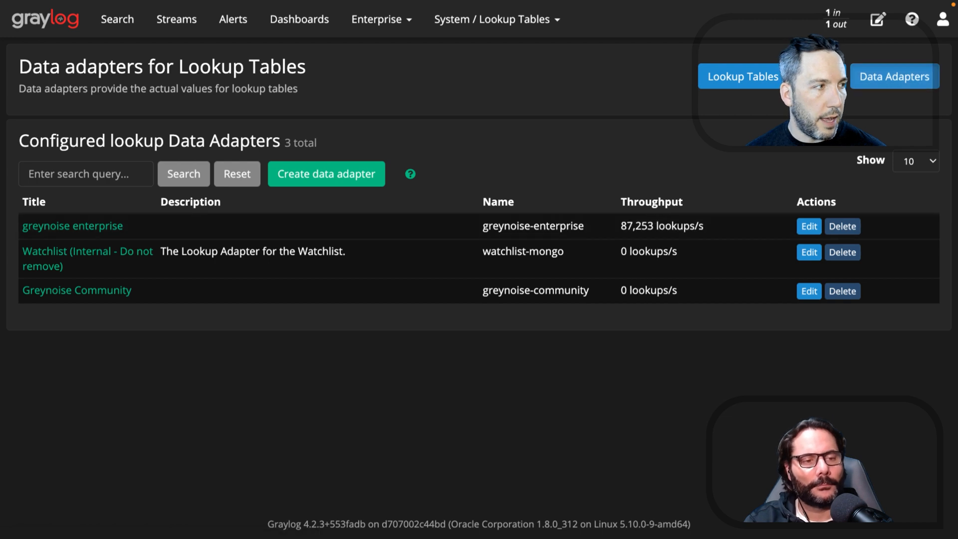
pyautogui.click(326, 173)
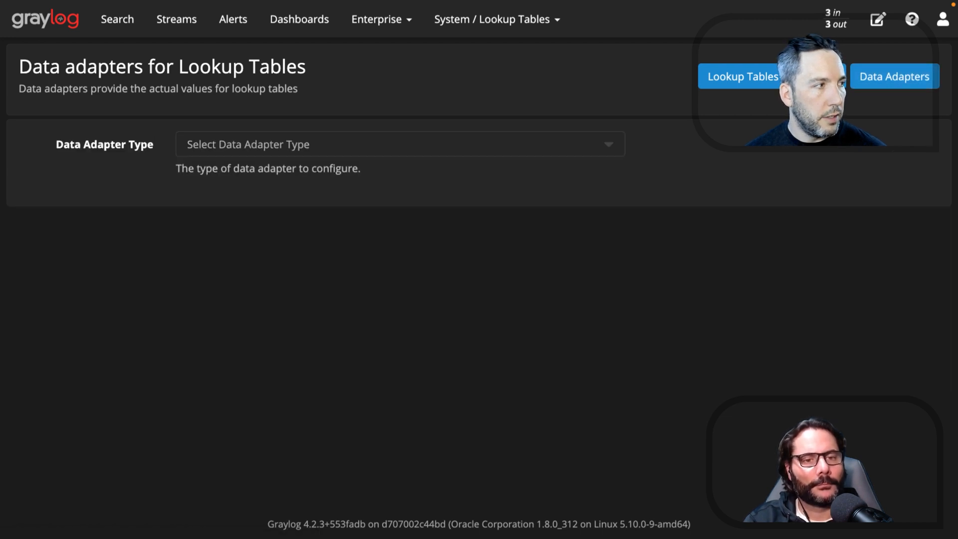
pyautogui.click(397, 143)
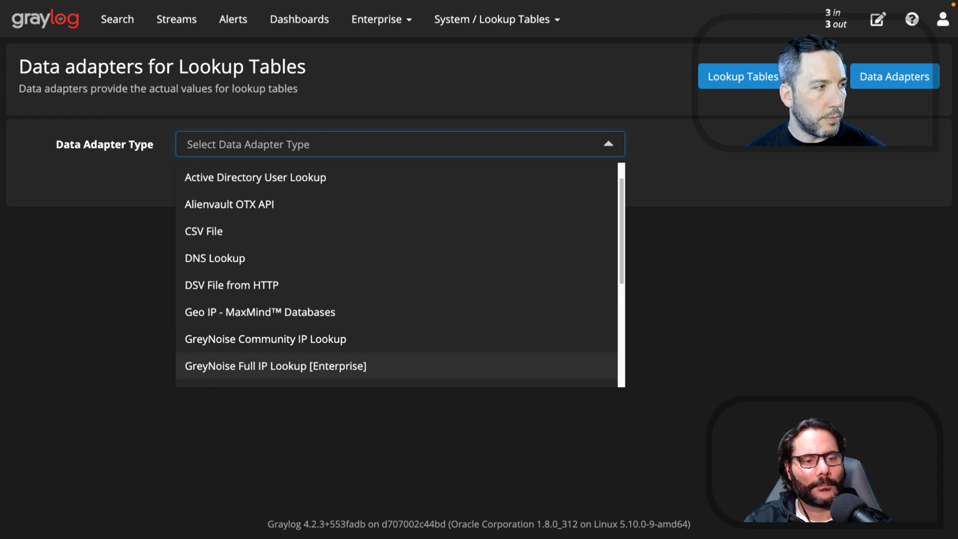
pyautogui.click(276, 365)
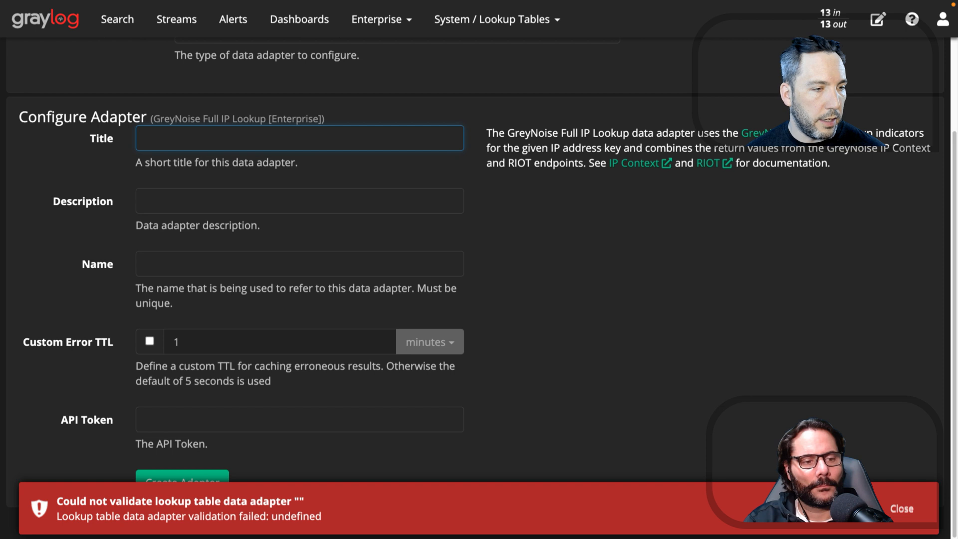
# Dismiss the validation error, show the API Token field, then return to the Search page.
pyautogui.click(903, 507)
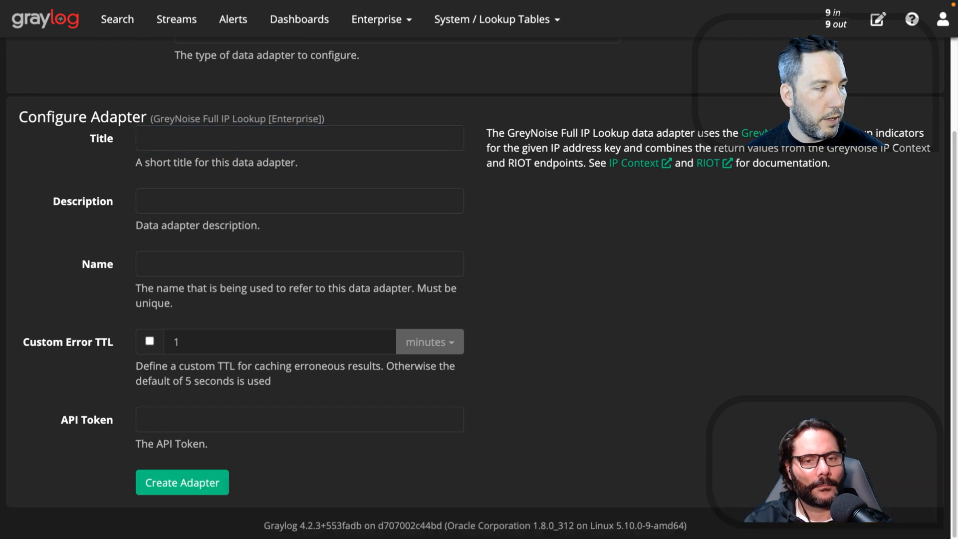
pyautogui.click(299, 419)
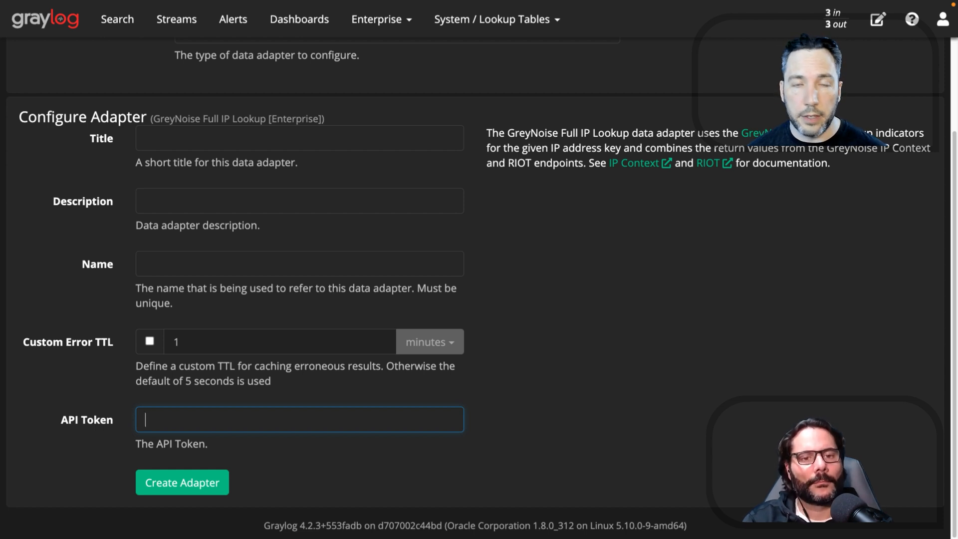
pyautogui.scroll(3)
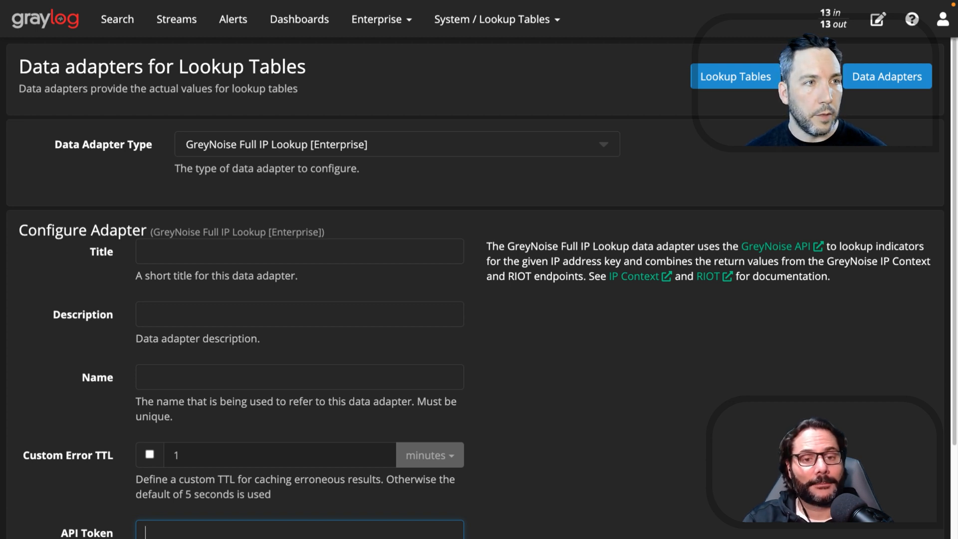
pyautogui.click(954, 19)
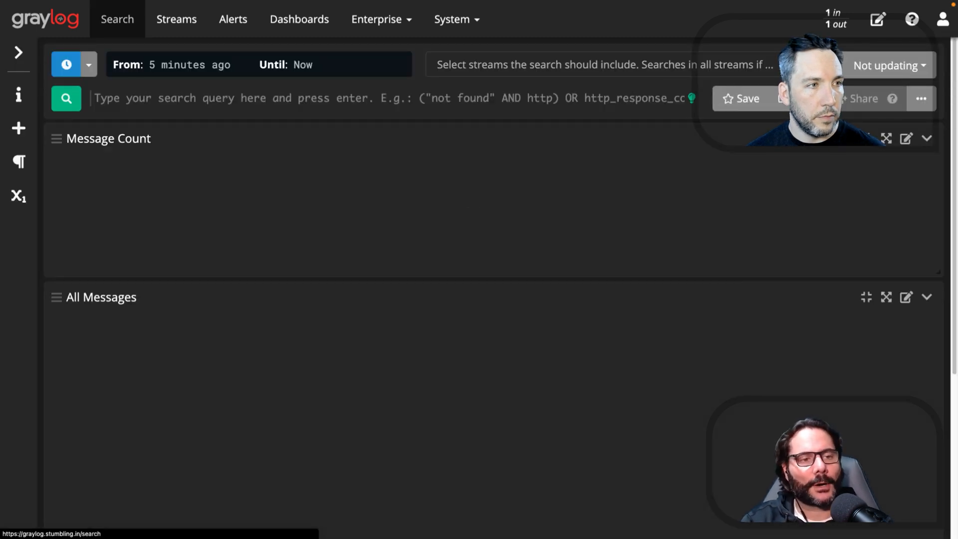
# Bring up the Log4j sightings view for threat_flag:"Apache_Log4J" and open the account options.
pyautogui.click(66, 98)
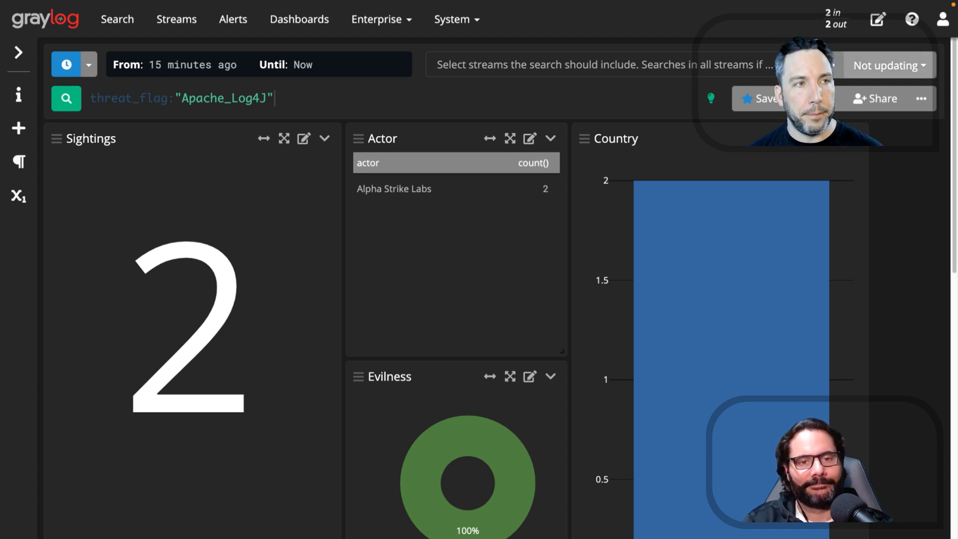
pyautogui.click(940, 19)
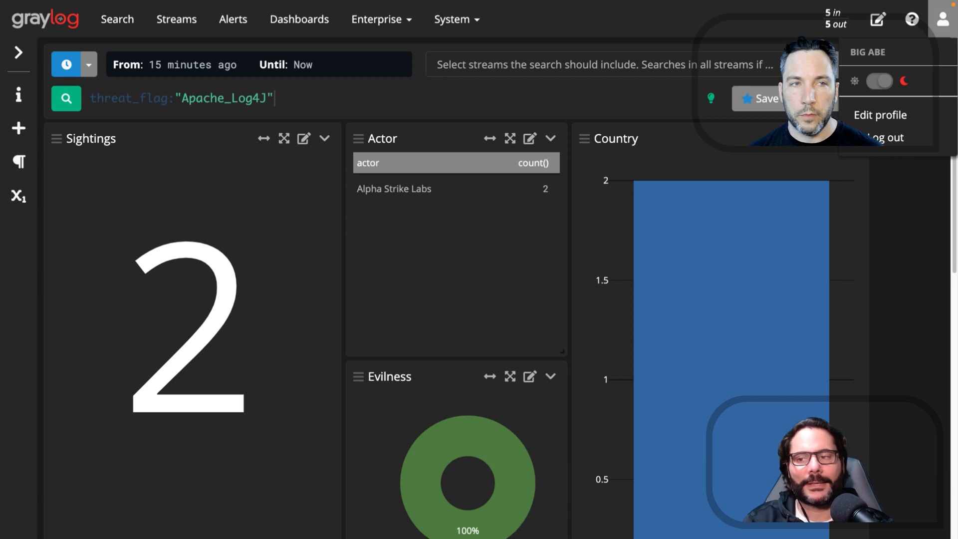